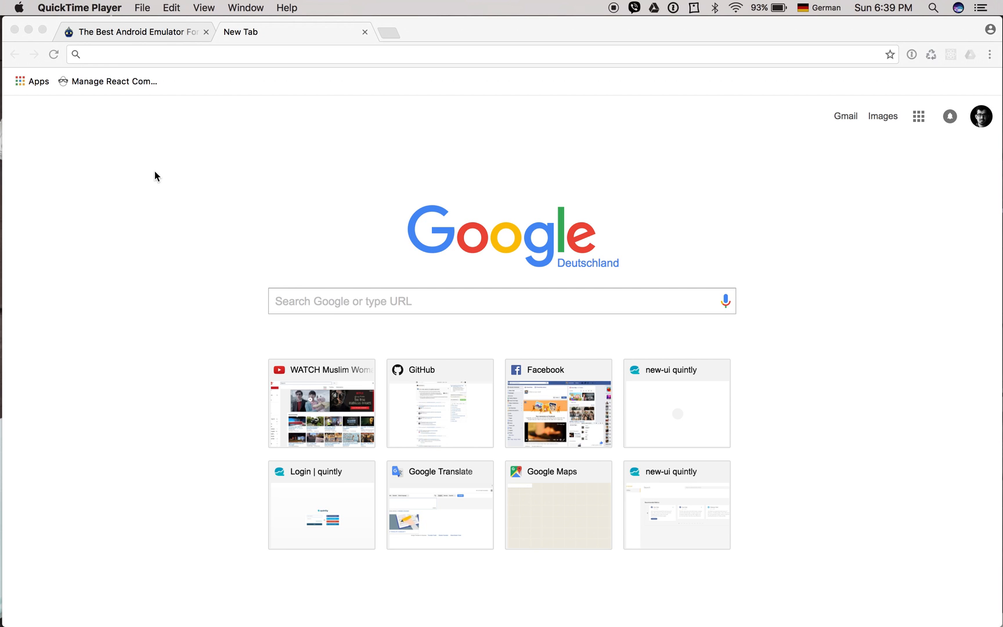
Download the Andy .dmg installer from the andyroid.net page in Chrome
{"action": "left_click", "coordinate": [134, 33]}
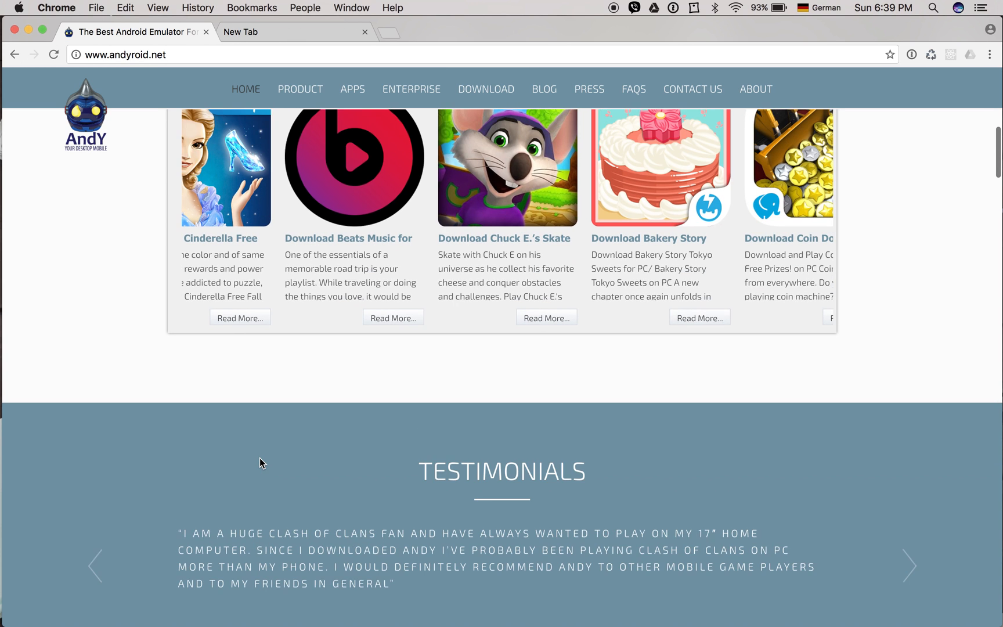
{"action": "scroll", "scroll_direction": "up", "scroll_amount": 3}
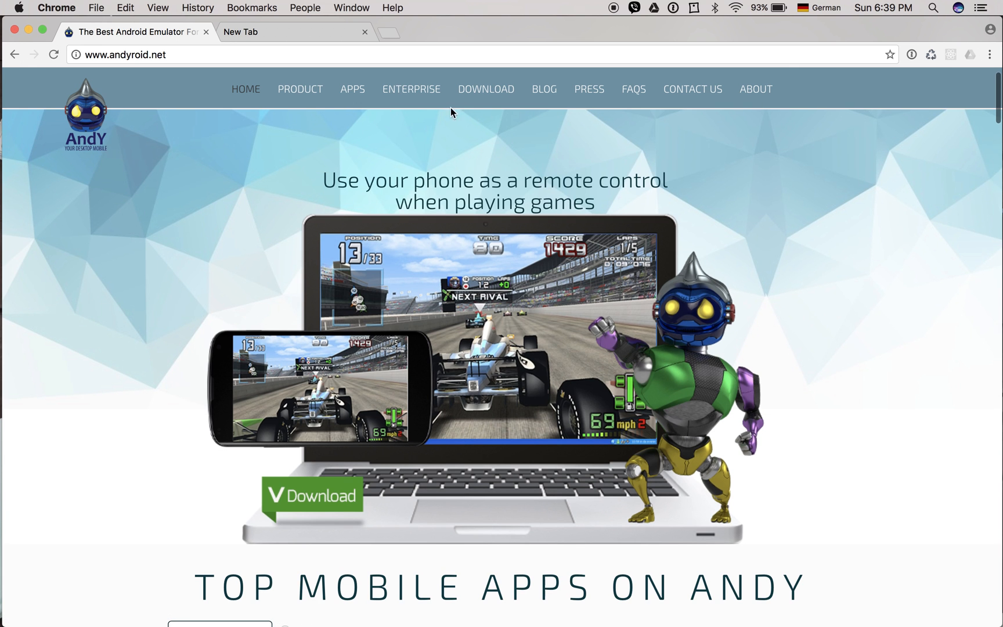
{"action": "left_click", "coordinate": [311, 495]}
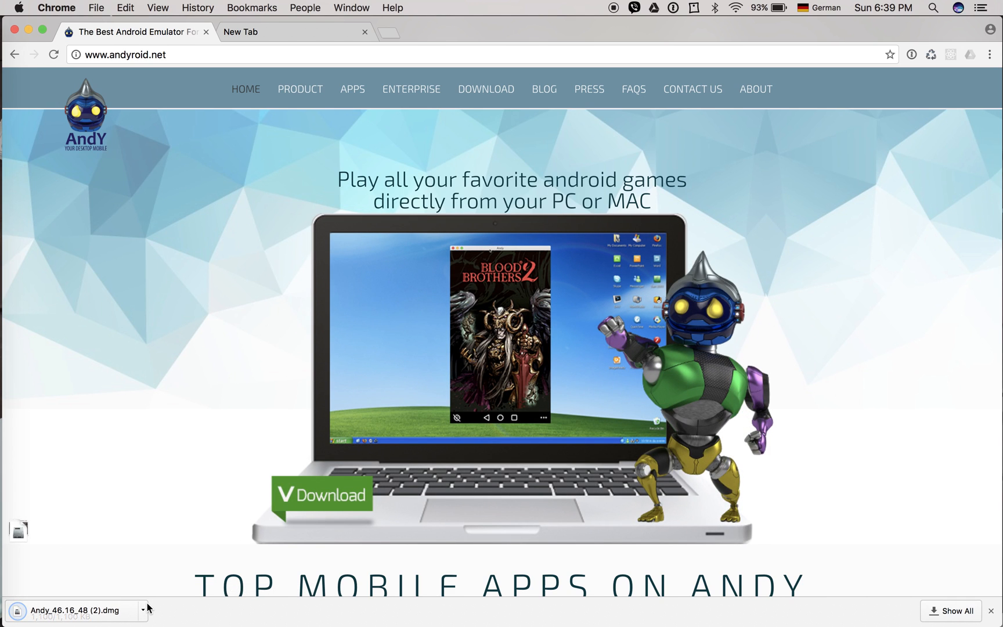
{"action": "mouse_move", "coordinate": [207, 290]}
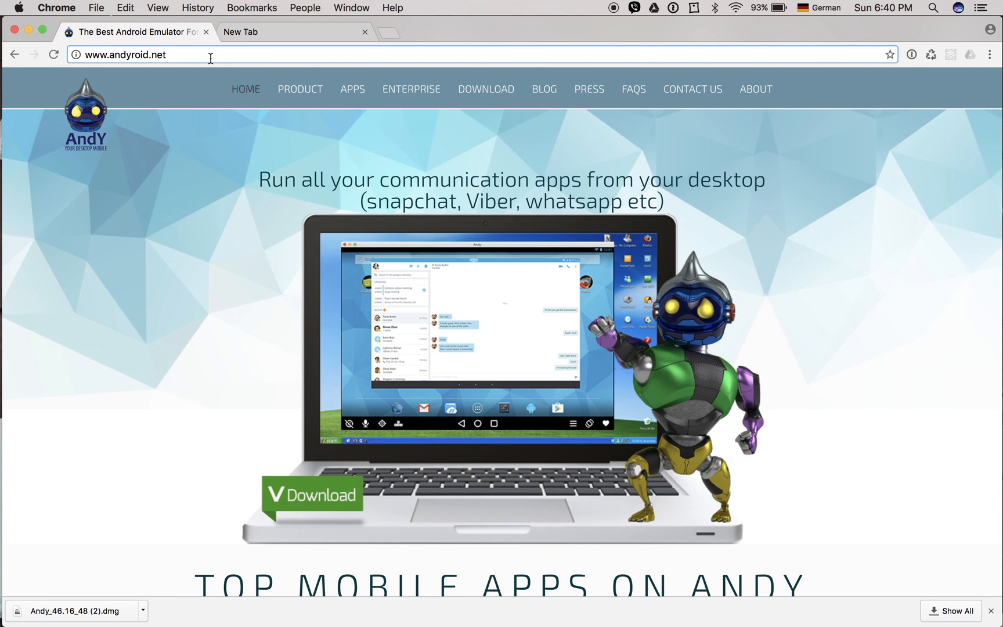
Search Spotlight for 'VIRtualBox' to launch VirtualBox Manager
{"action": "left_click", "coordinate": [935, 8]}
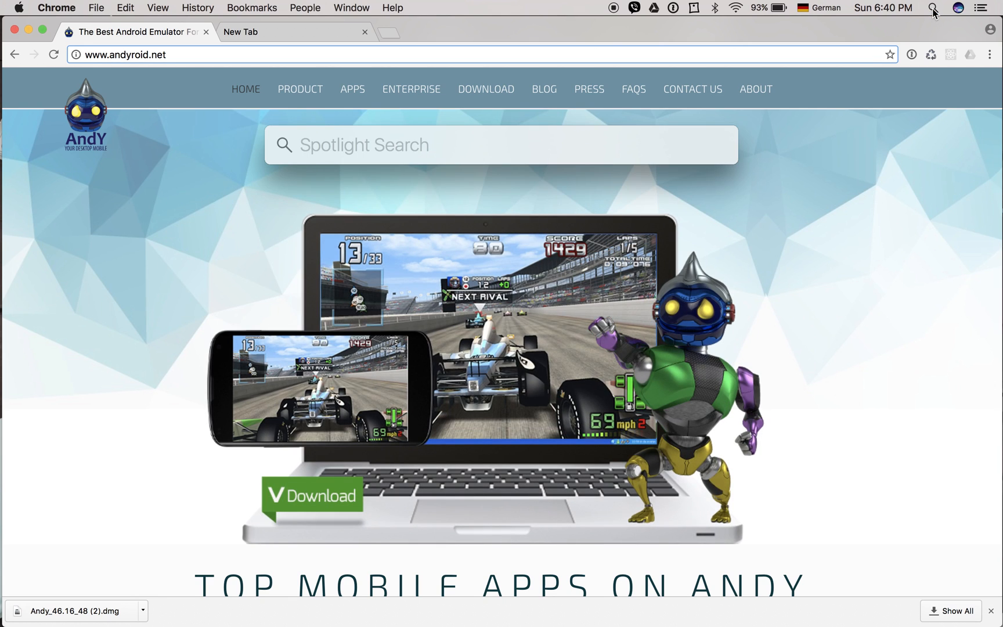
{"action": "type", "text": "VIRtualBox"}
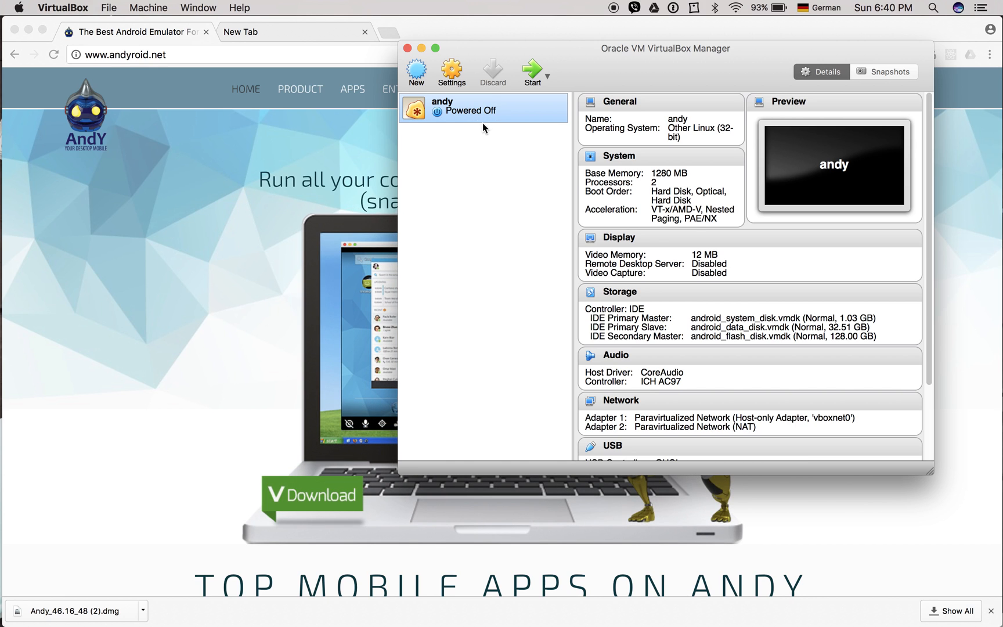
{"action": "mouse_move", "coordinate": [3, 276]}
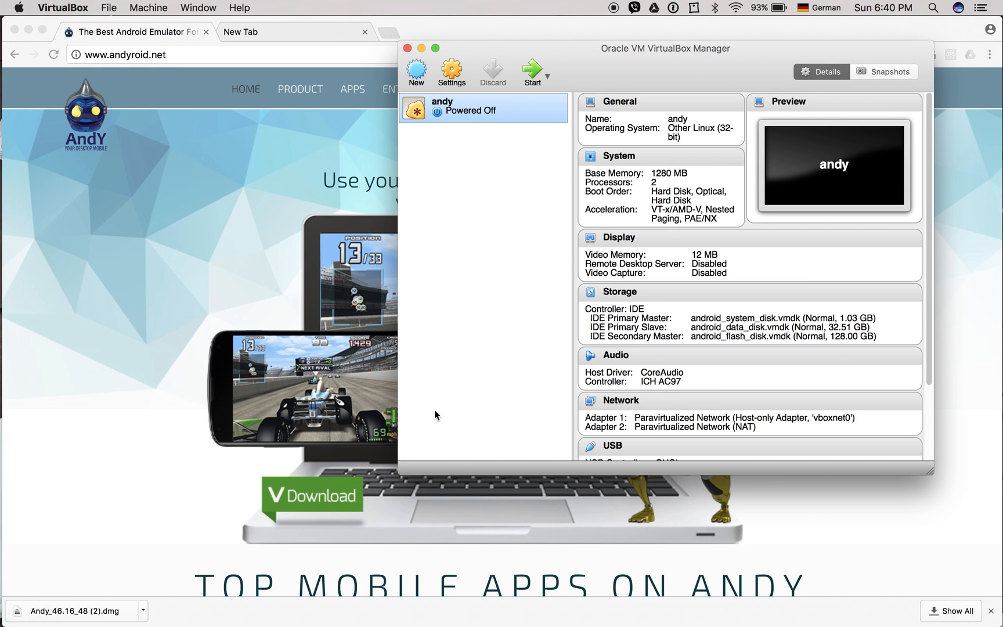
{"action": "mouse_move", "coordinate": [634, 197]}
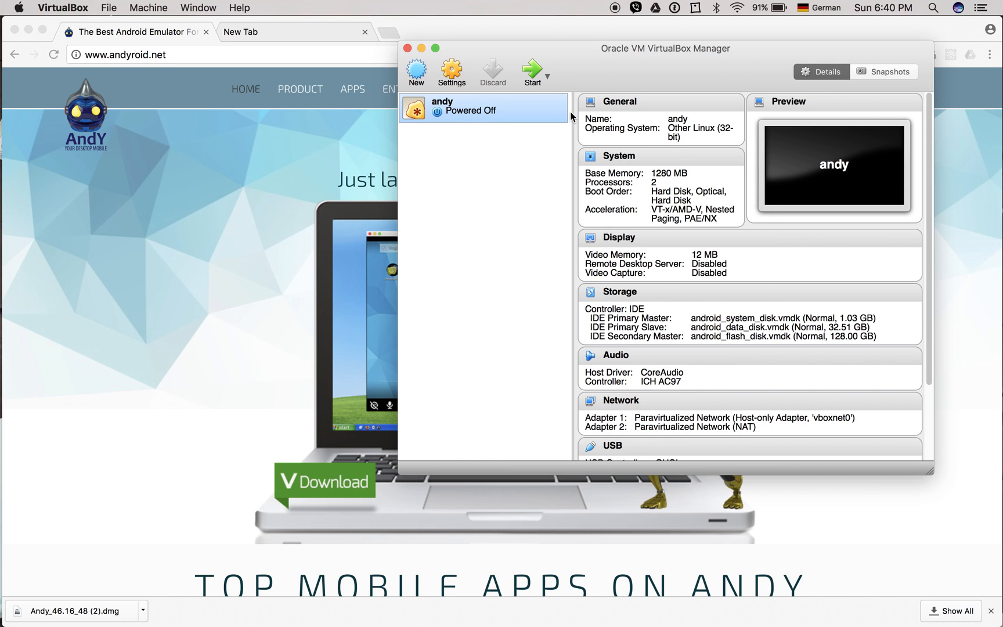
{"action": "mouse_move", "coordinate": [466, 91]}
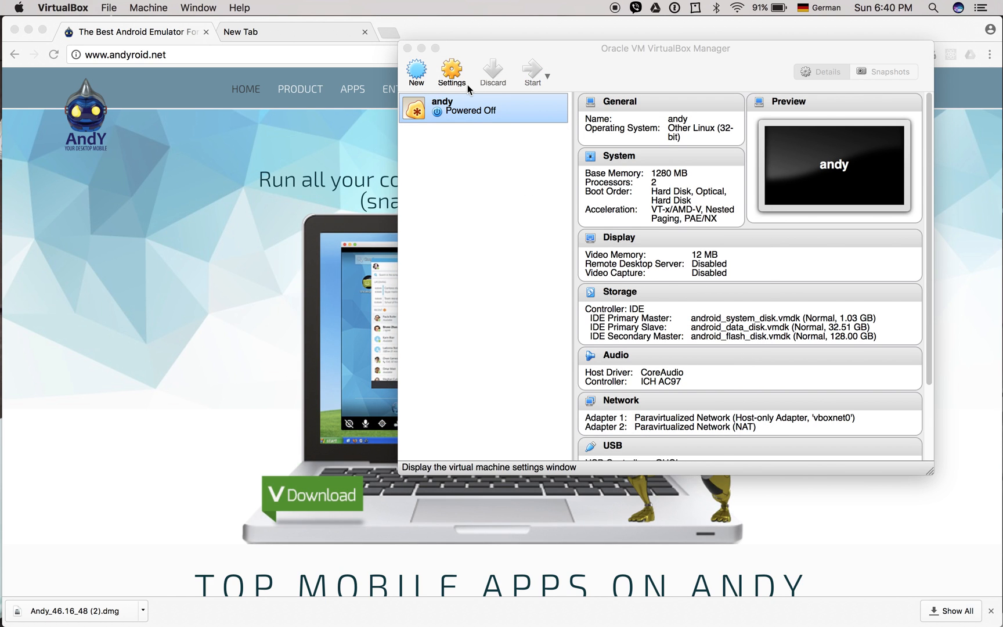
Launch the Andy emulator and let Android boot to its home screen
{"action": "left_click", "coordinate": [532, 69]}
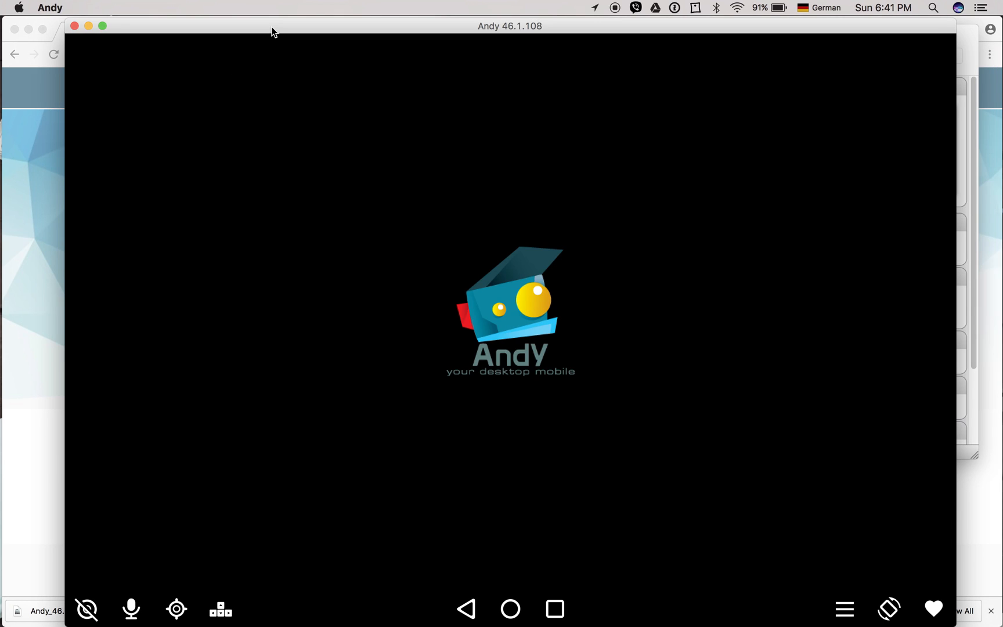
{"action": "mouse_move", "coordinate": [510, 407]}
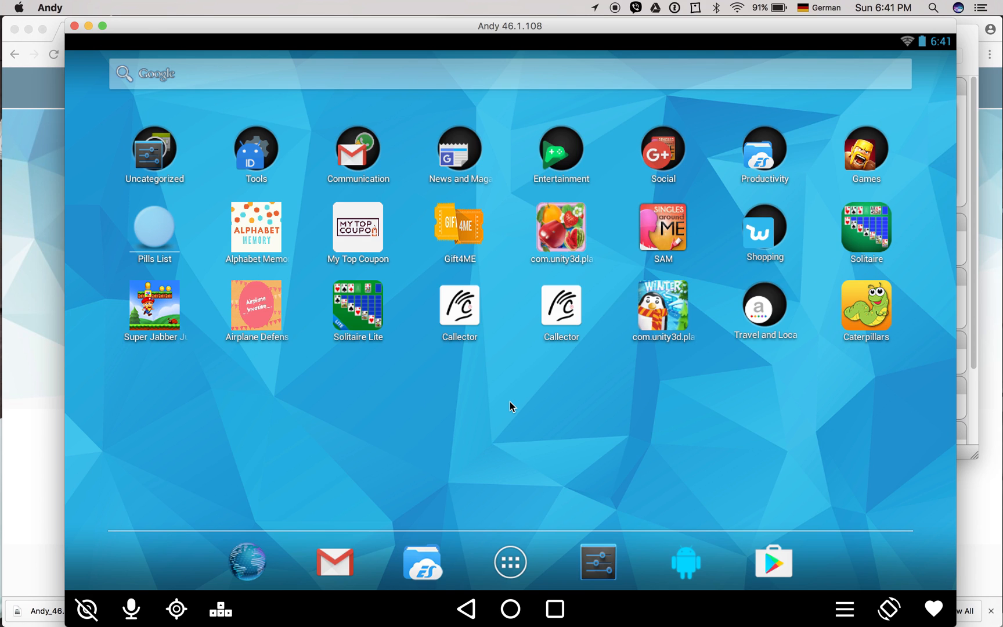
{"action": "mouse_move", "coordinate": [819, 272]}
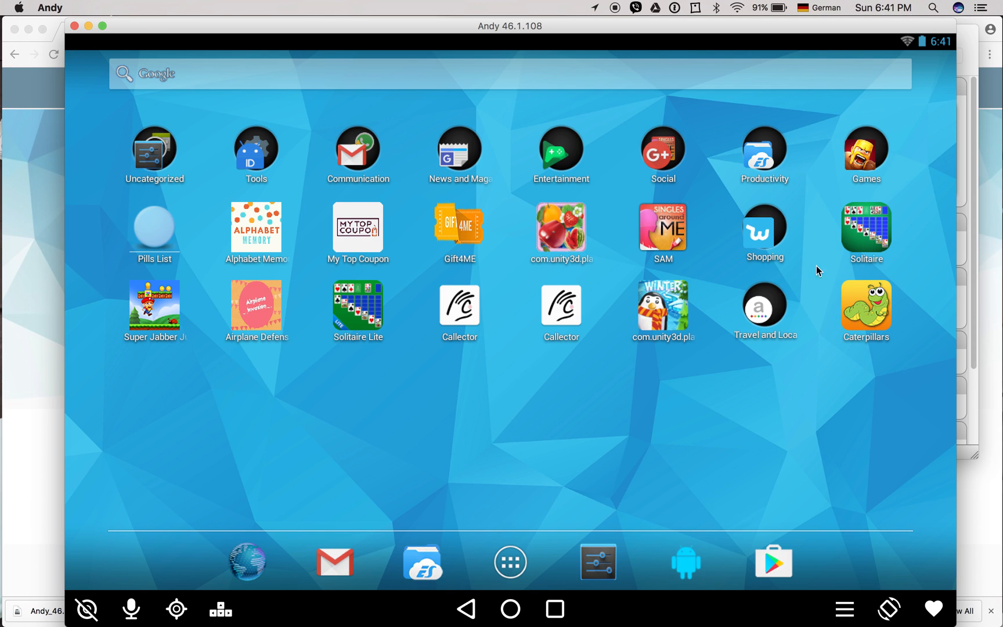
{"action": "mouse_move", "coordinate": [466, 406]}
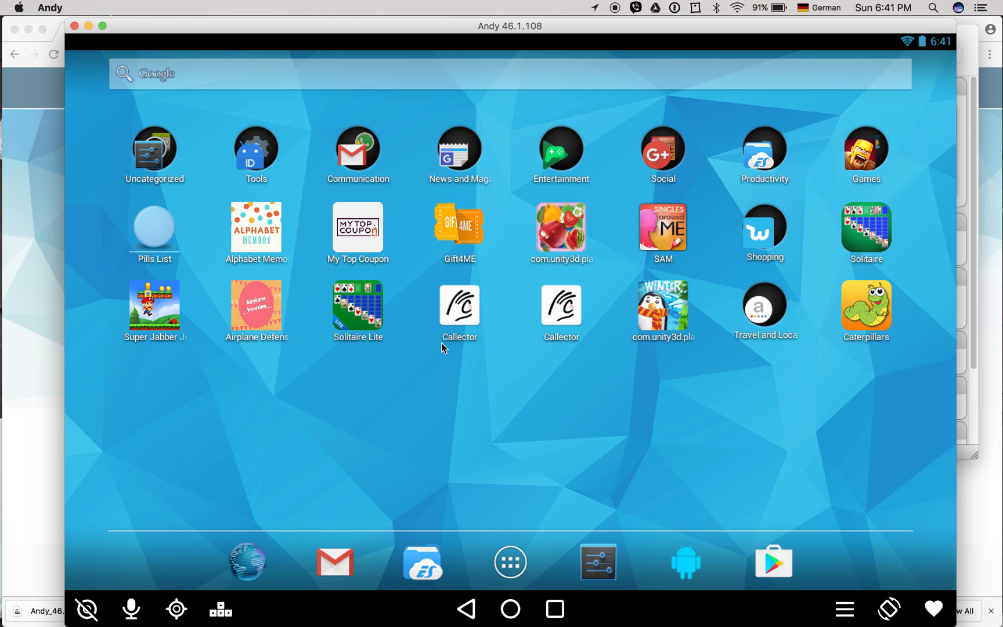
{"action": "mouse_move", "coordinate": [420, 481]}
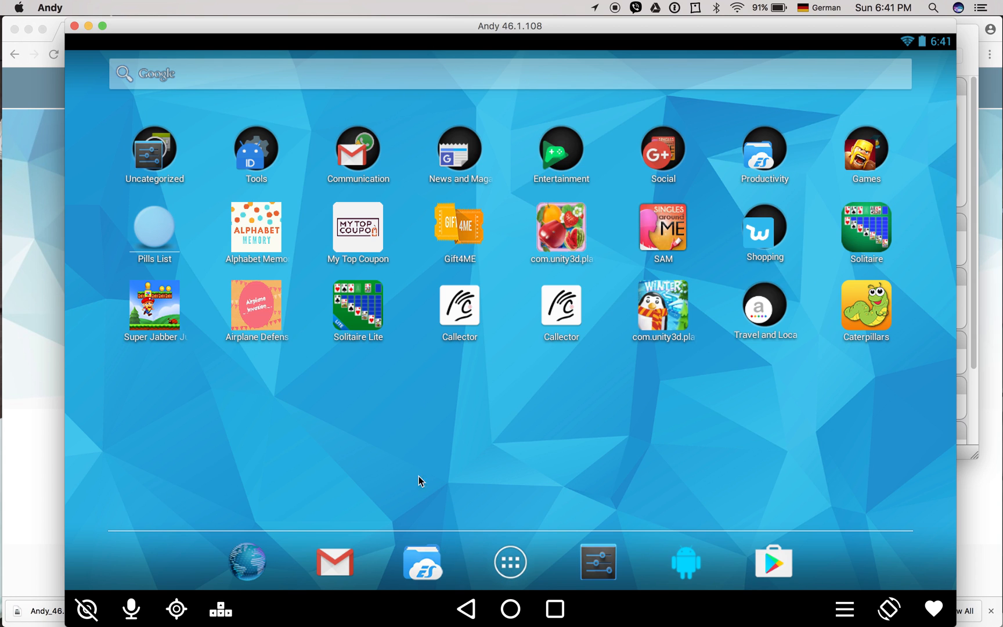
{"action": "left_click", "coordinate": [511, 562]}
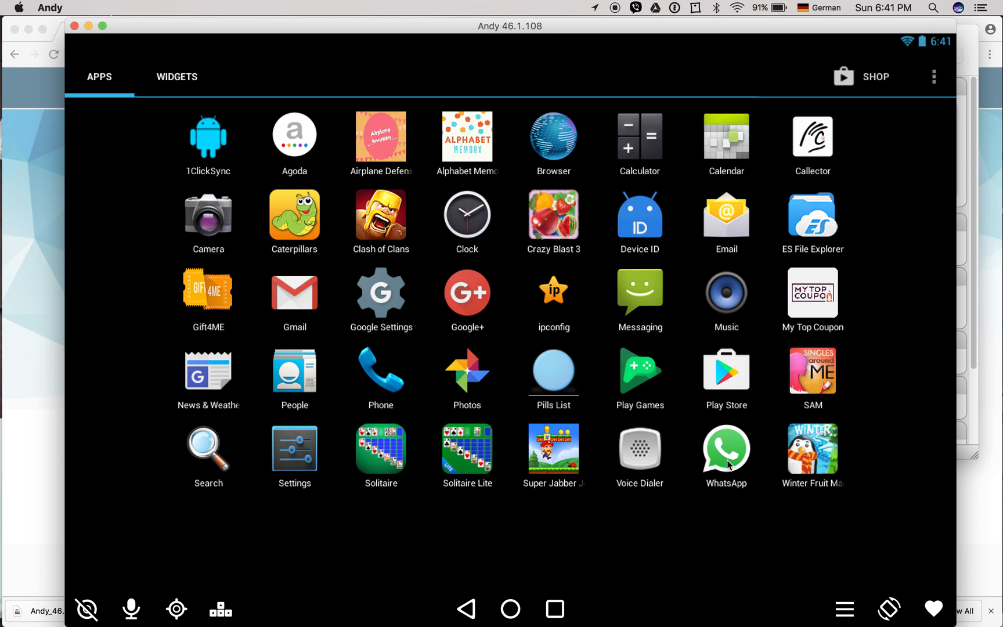
{"action": "mouse_move", "coordinate": [667, 498]}
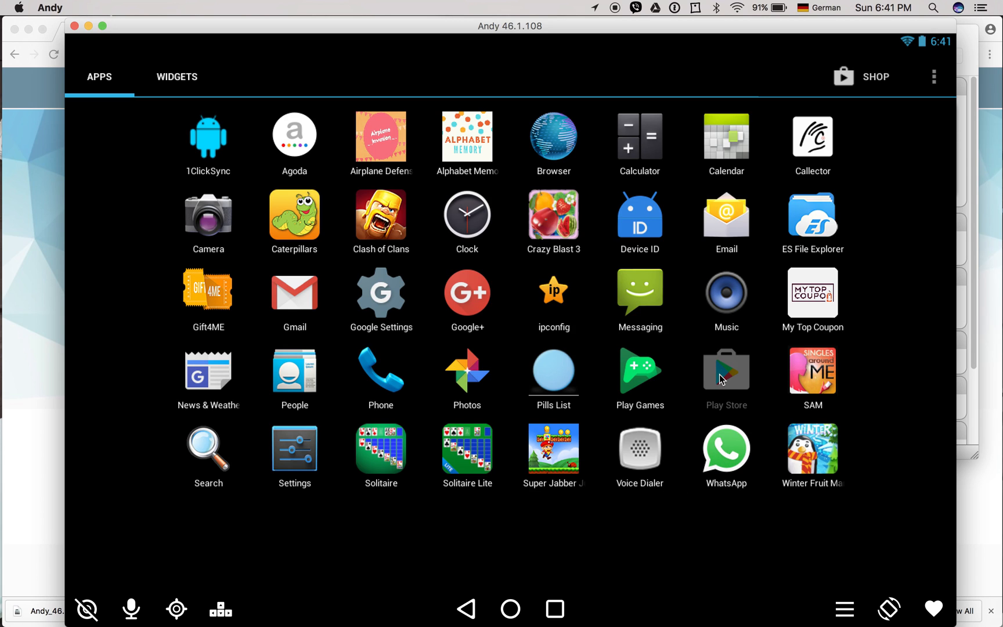
{"action": "left_click", "coordinate": [727, 372]}
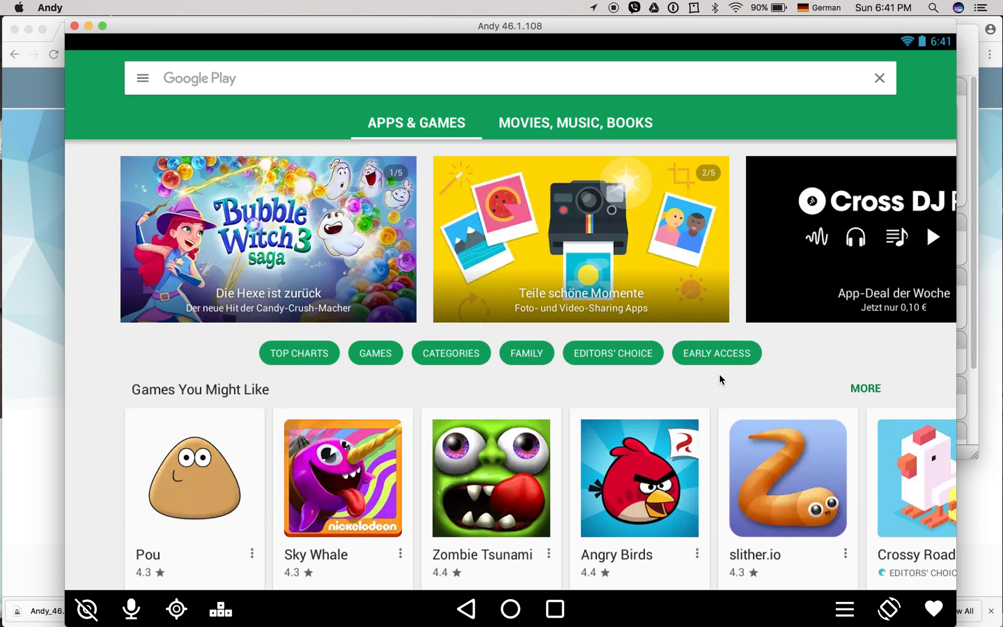
{"action": "mouse_move", "coordinate": [870, 376]}
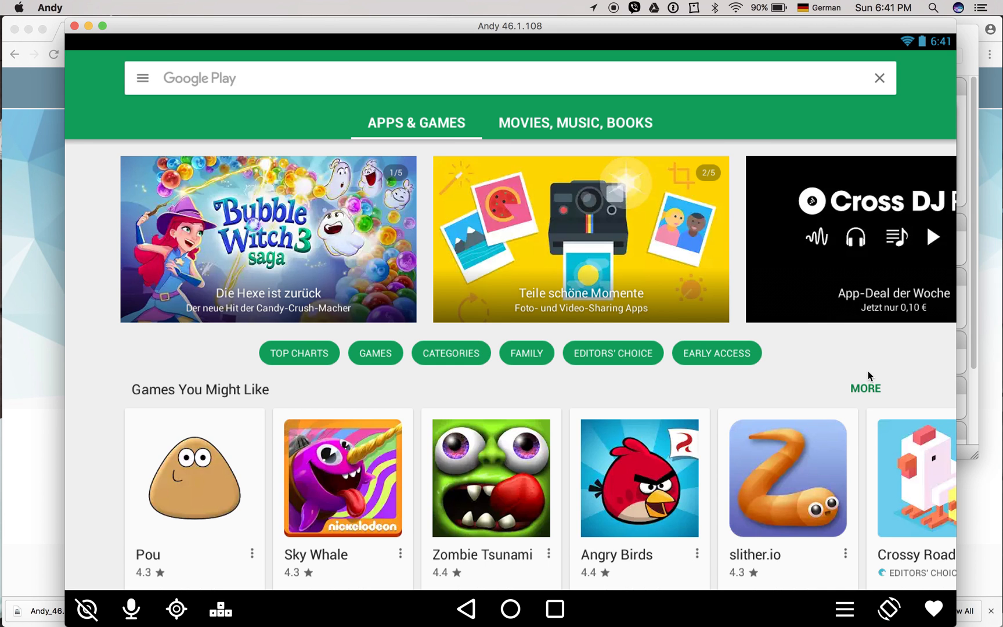
{"action": "scroll", "scroll_direction": "down", "scroll_amount": 3}
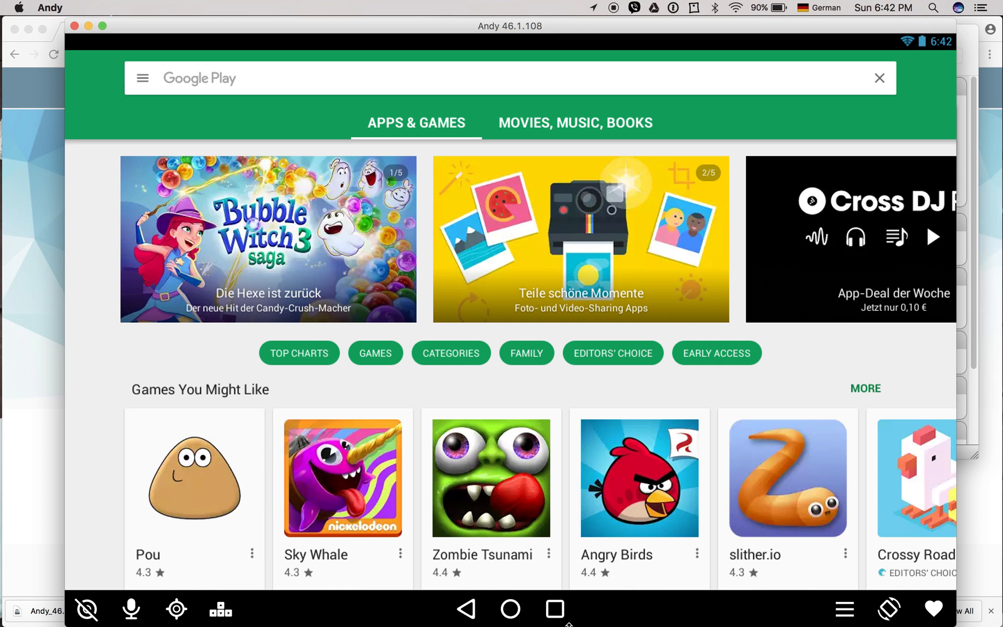
{"action": "left_click", "coordinate": [518, 619]}
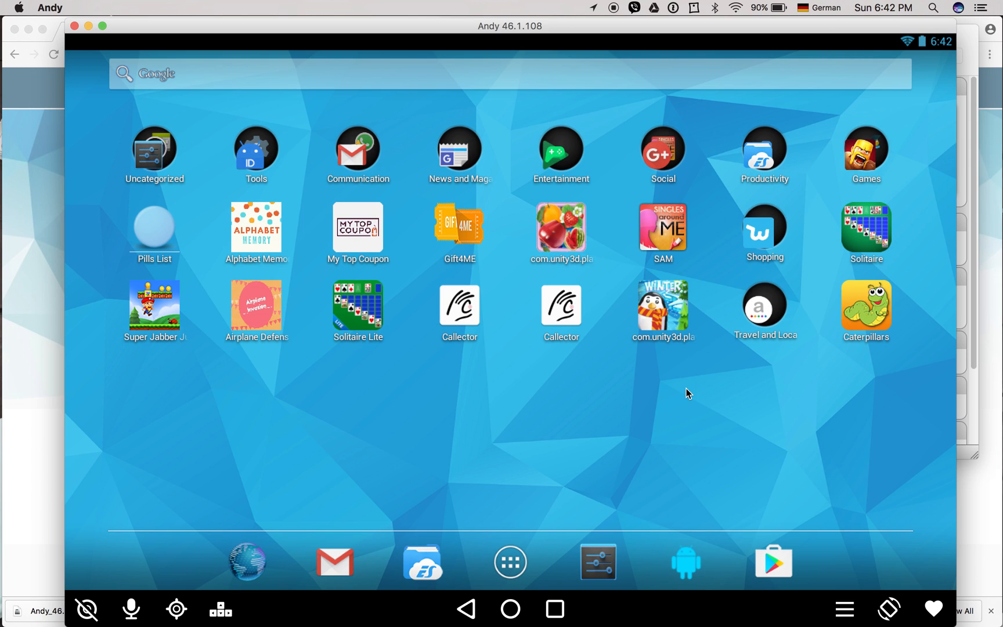
{"action": "mouse_move", "coordinate": [650, 535]}
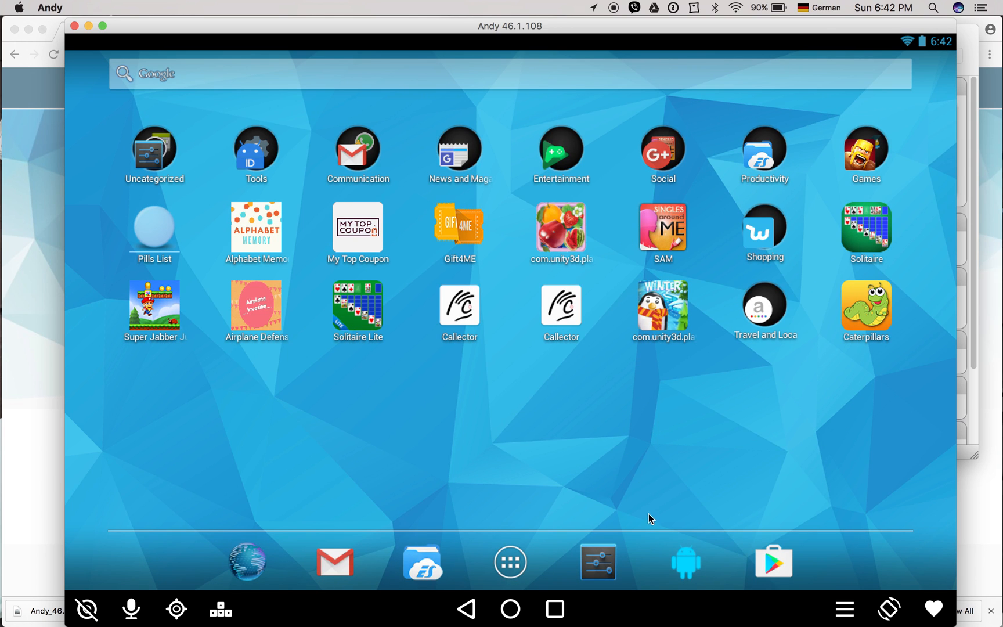
{"action": "mouse_move", "coordinate": [604, 562]}
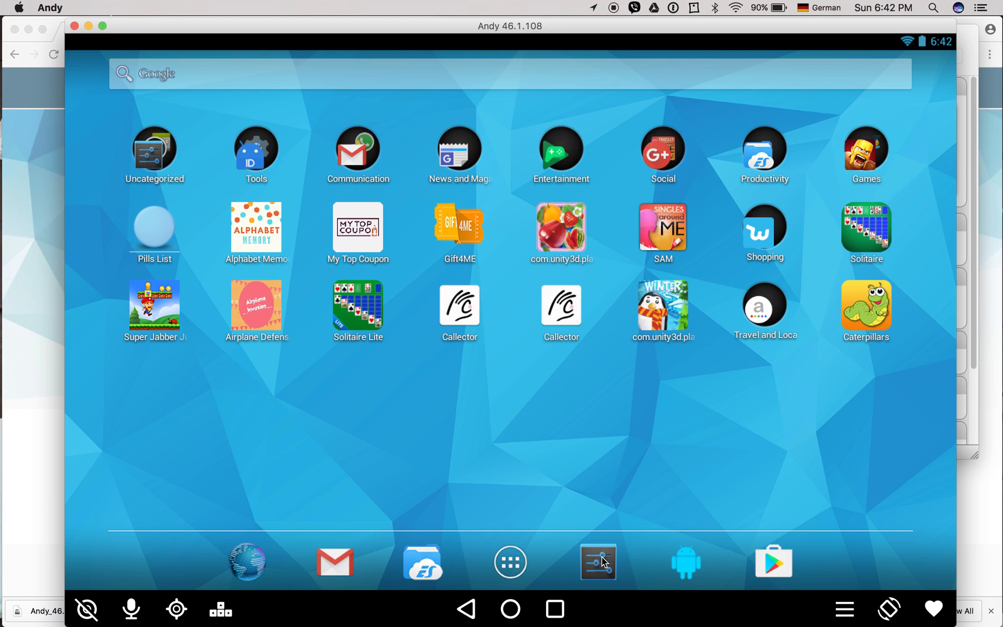
View the Google and WhatsApp account entries in Andy's Android Settings
{"action": "left_click", "coordinate": [597, 562]}
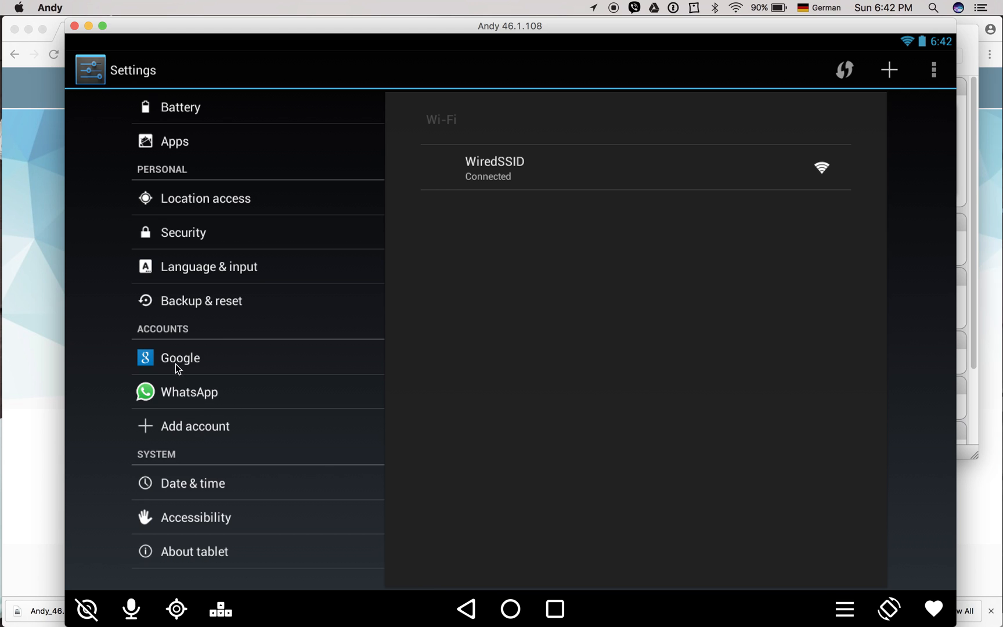
{"action": "left_click", "coordinate": [180, 358]}
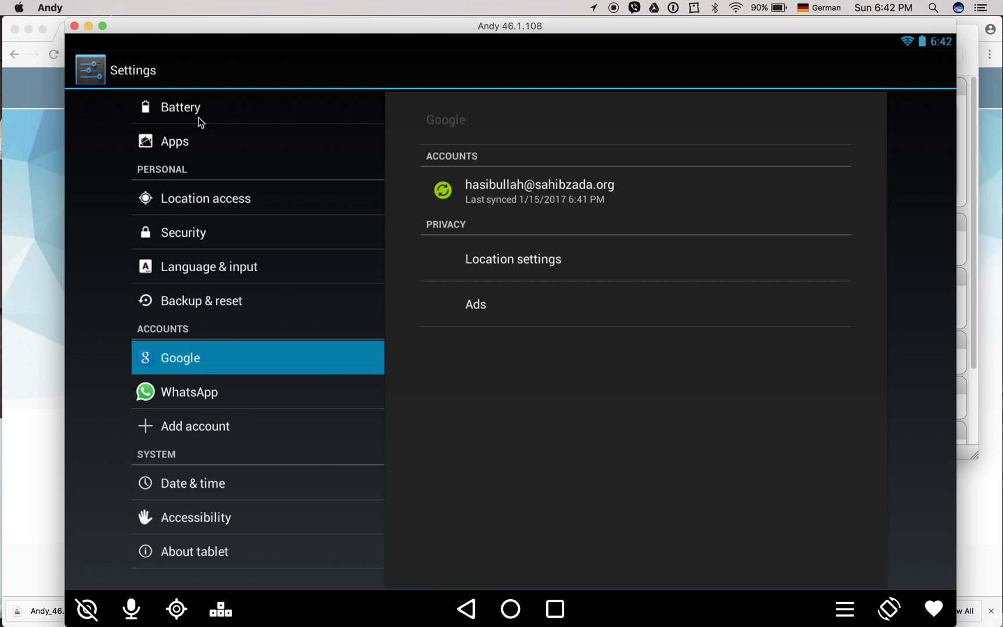
{"action": "left_click", "coordinate": [188, 392]}
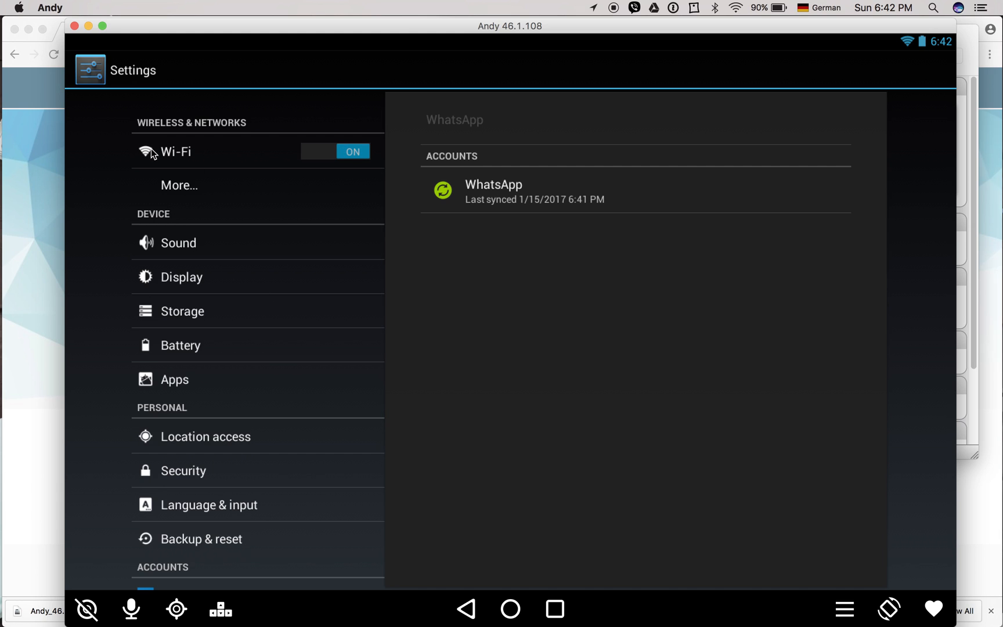
{"action": "mouse_move", "coordinate": [270, 155]}
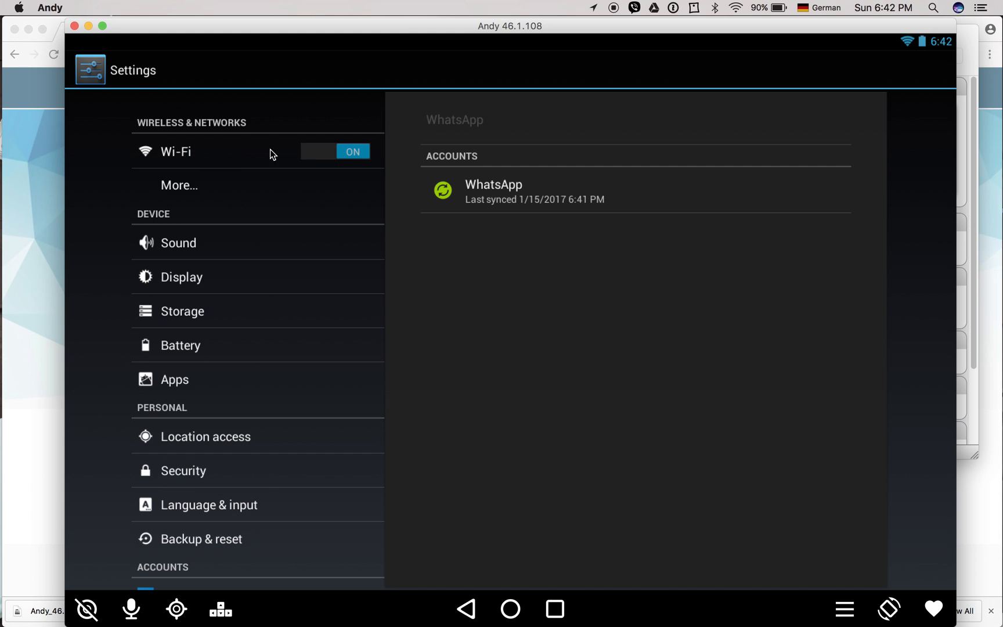
{"action": "mouse_move", "coordinate": [216, 159]}
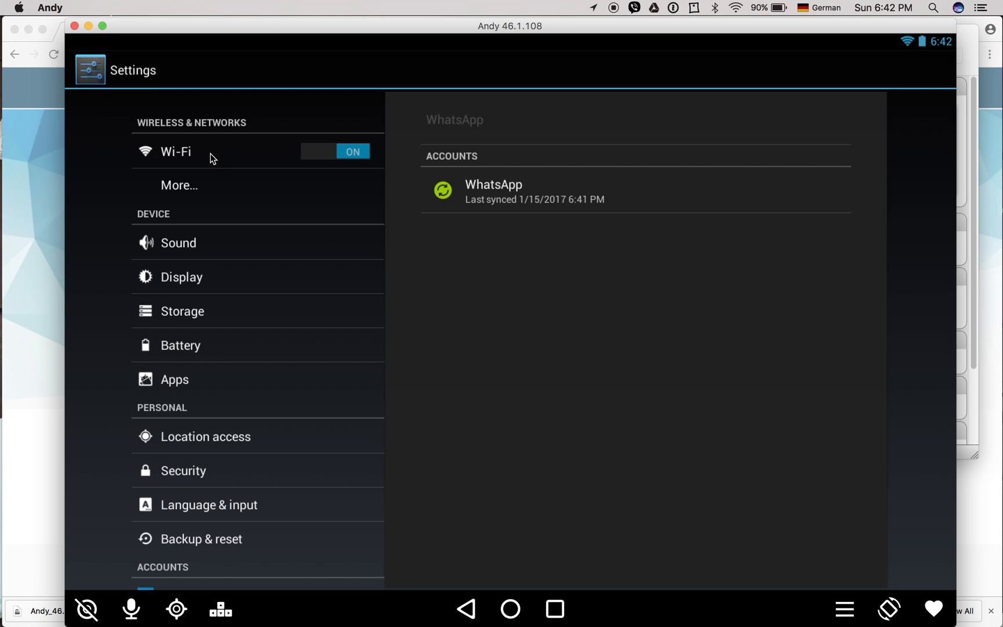
{"action": "mouse_move", "coordinate": [192, 167]}
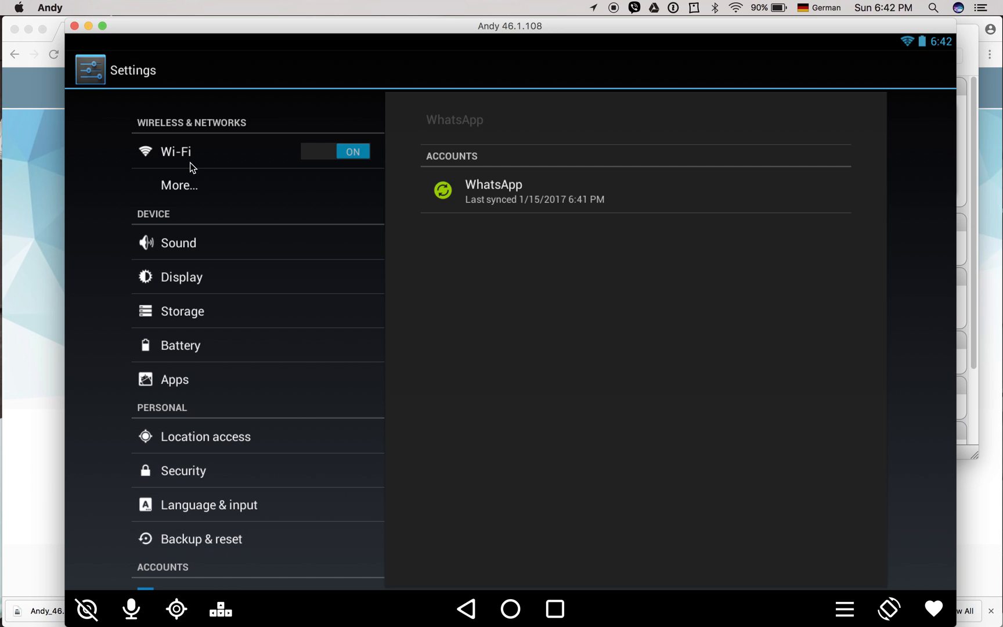
{"action": "mouse_move", "coordinate": [216, 162]}
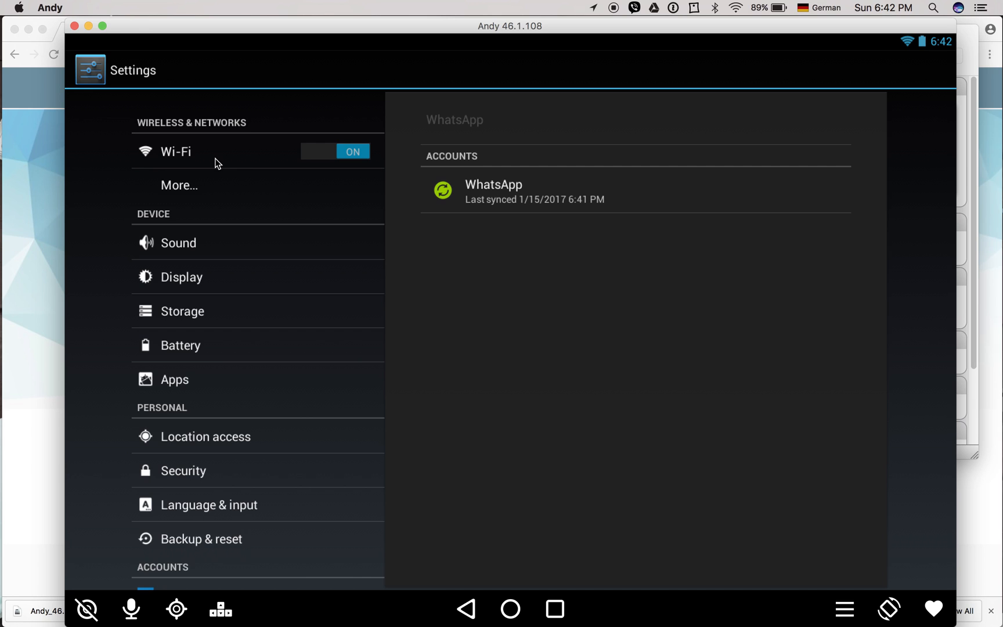
{"action": "mouse_move", "coordinate": [202, 143]}
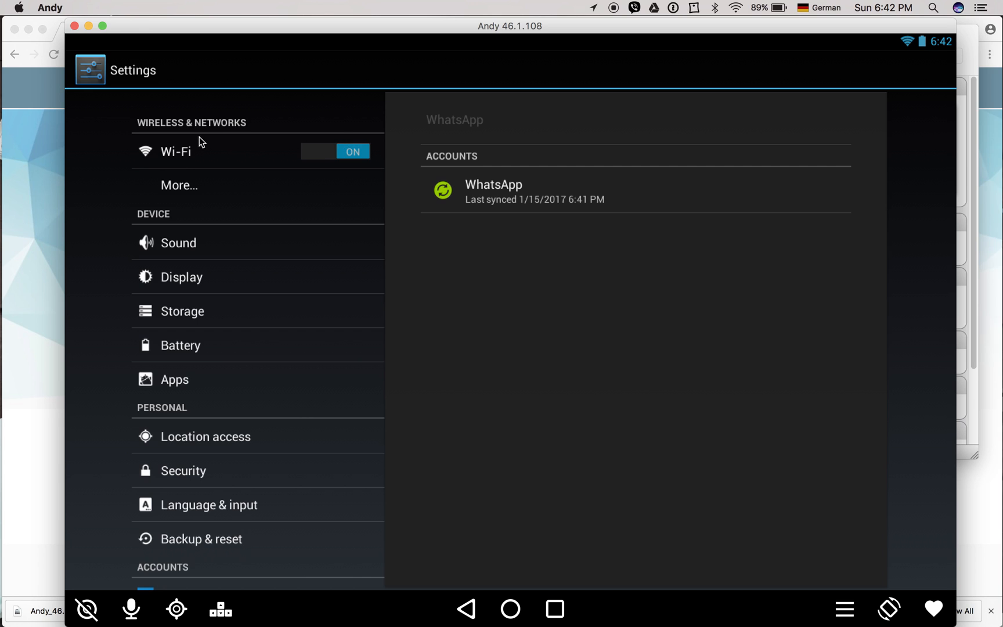
{"action": "mouse_move", "coordinate": [561, 27]}
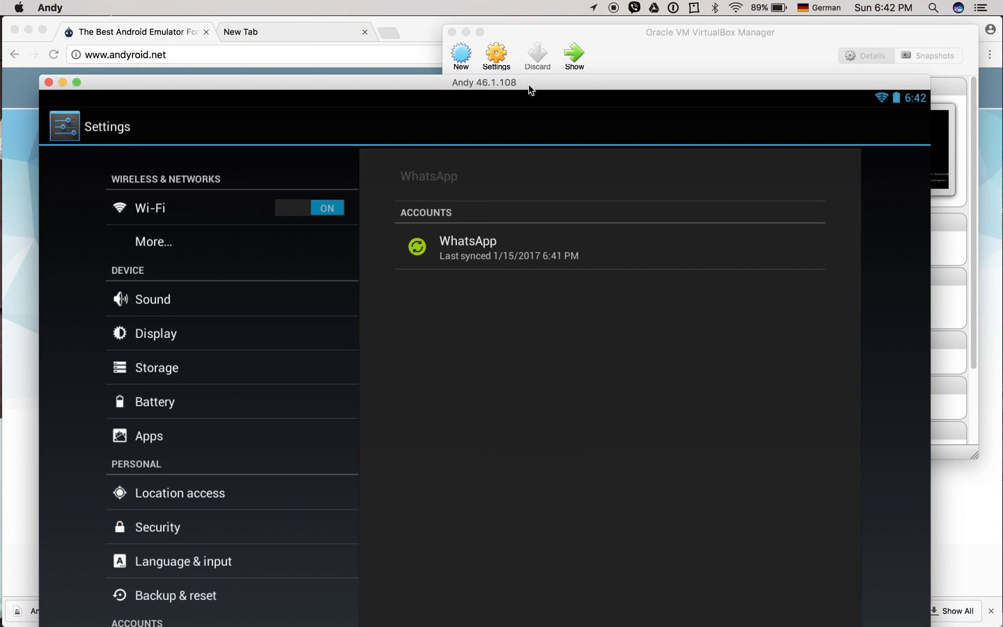
Select the running andy VM and bring up its settings dialog
{"action": "left_click", "coordinate": [529, 93]}
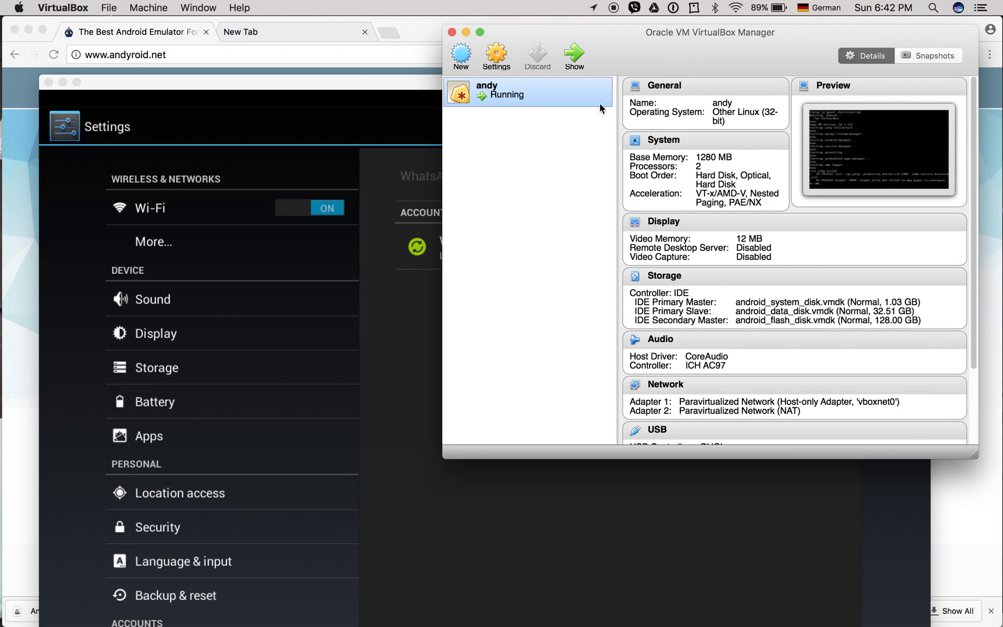
{"action": "mouse_move", "coordinate": [211, 210]}
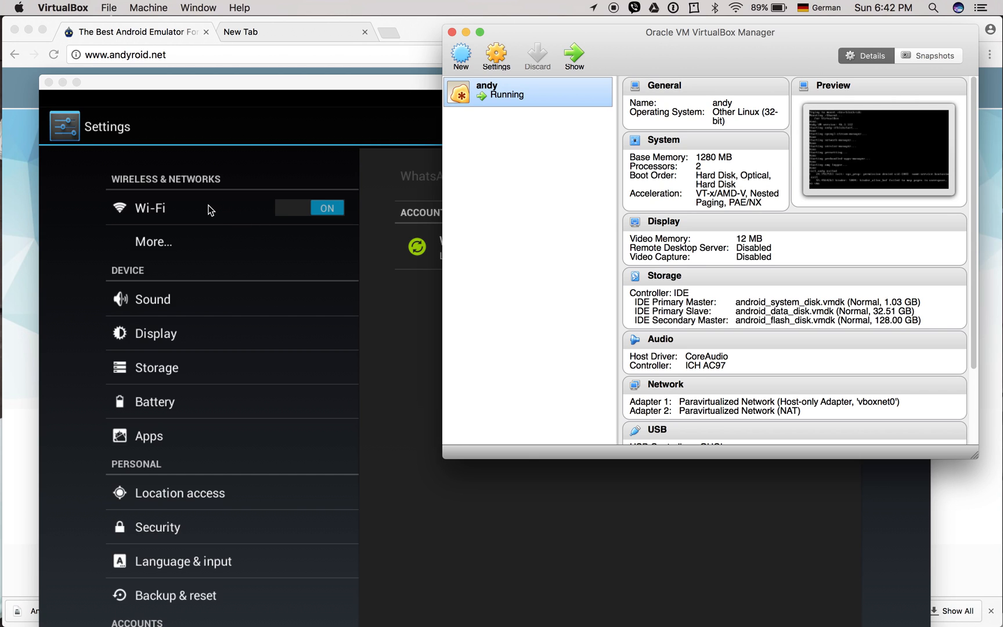
{"action": "mouse_move", "coordinate": [192, 246]}
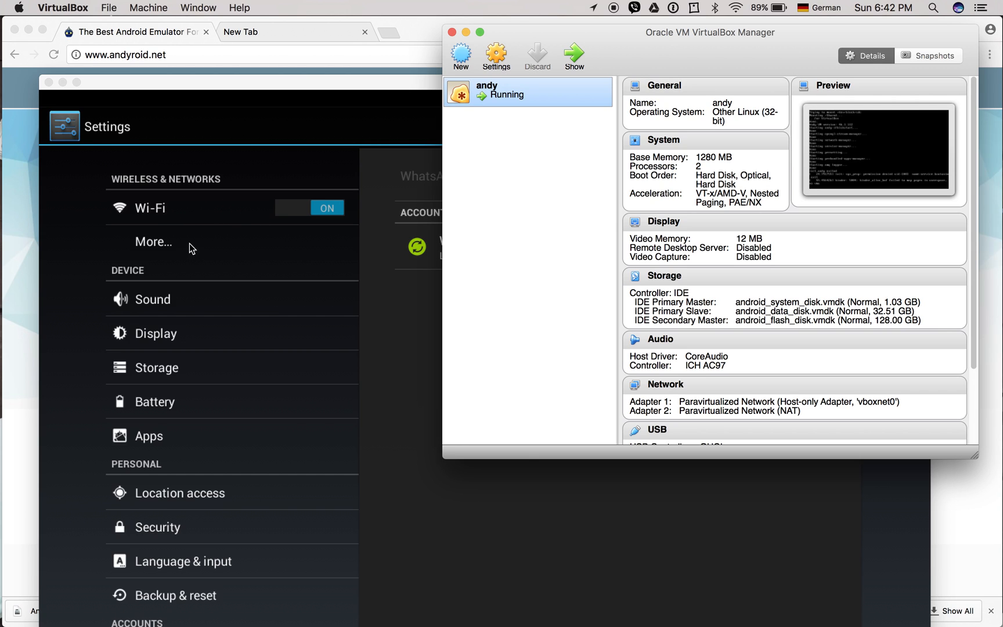
{"action": "mouse_move", "coordinate": [497, 51]}
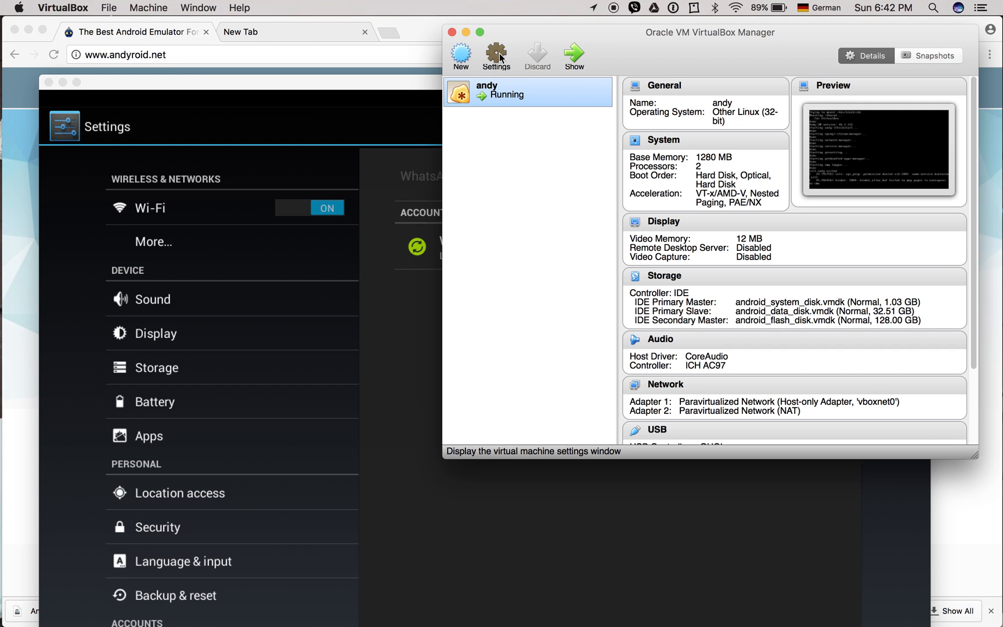
{"action": "left_click", "coordinate": [498, 51]}
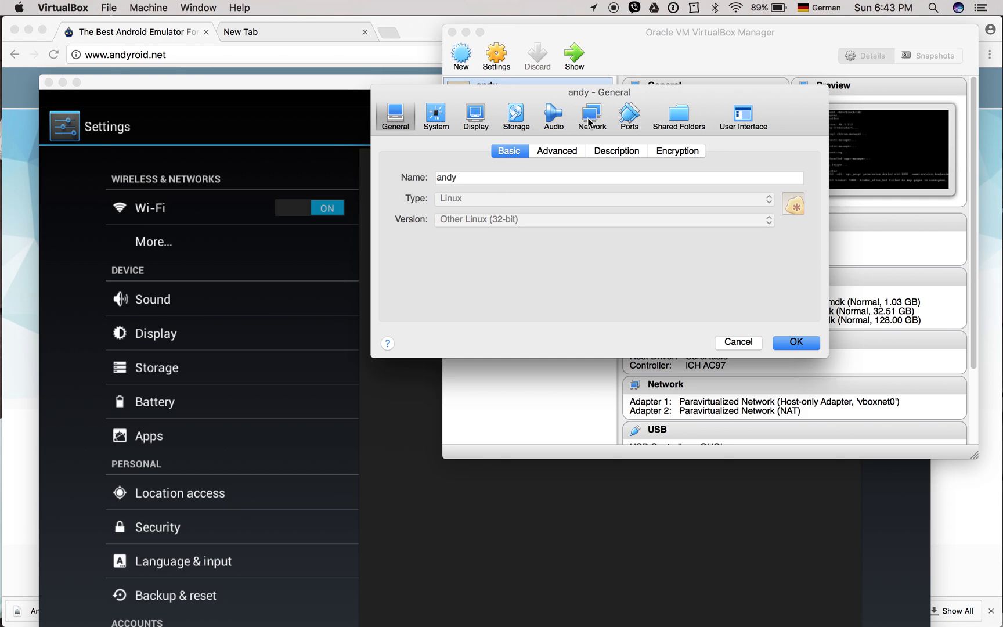
Inspect the andy VM's NAT Adapter 2 and host-only vboxnet0 Adapter 1
{"action": "left_click", "coordinate": [592, 114]}
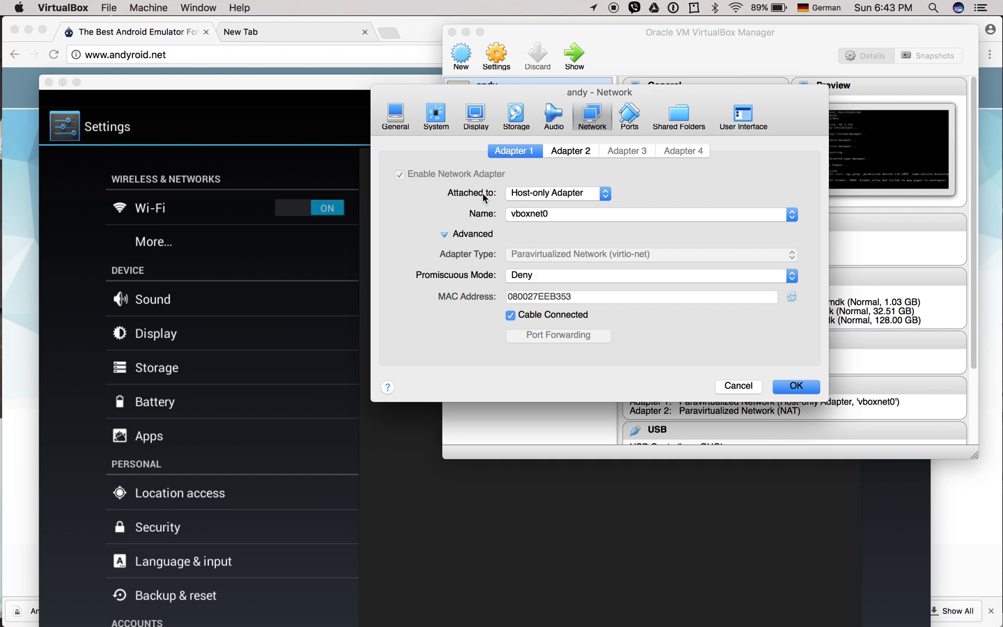
{"action": "mouse_move", "coordinate": [560, 198]}
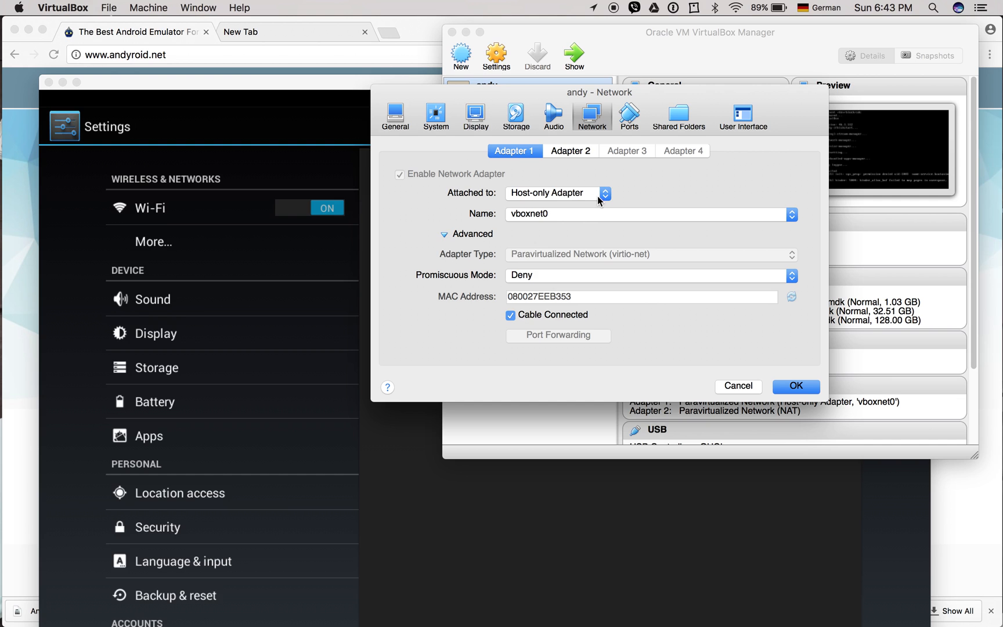
{"action": "mouse_move", "coordinate": [601, 222]}
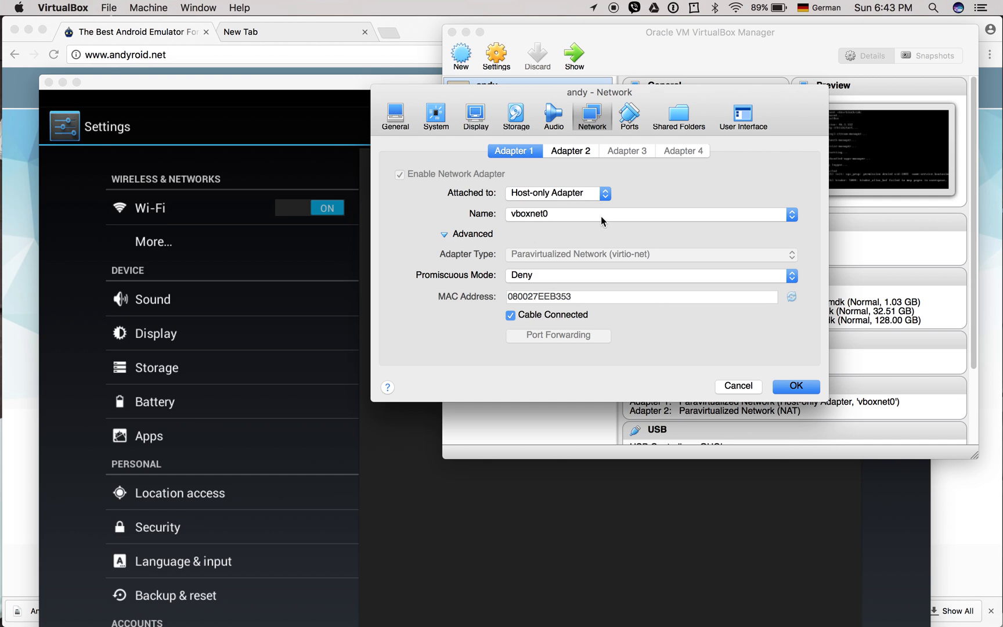
{"action": "mouse_move", "coordinate": [603, 221]}
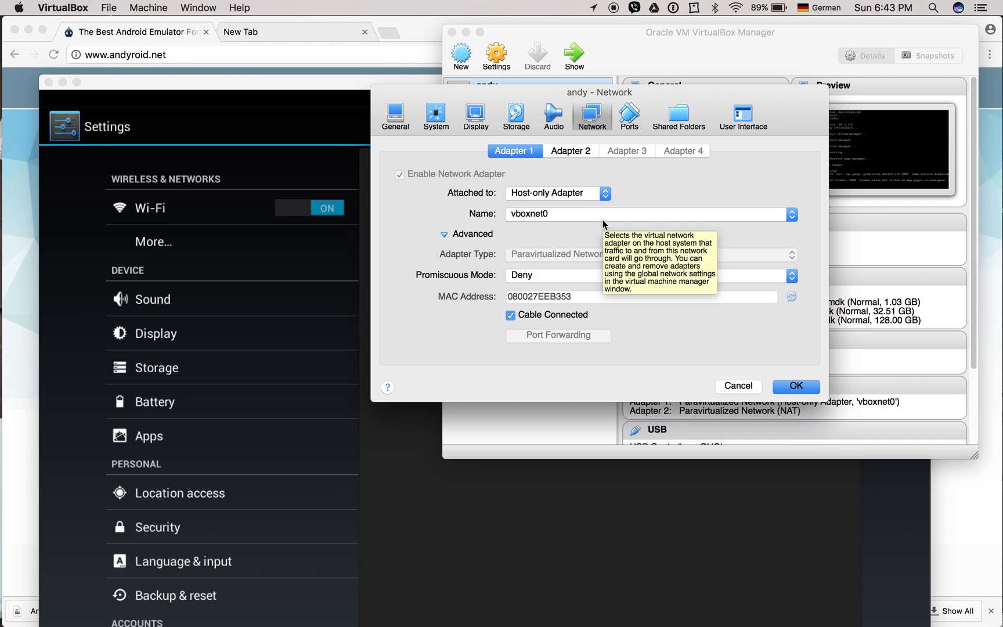
{"action": "mouse_move", "coordinate": [532, 232]}
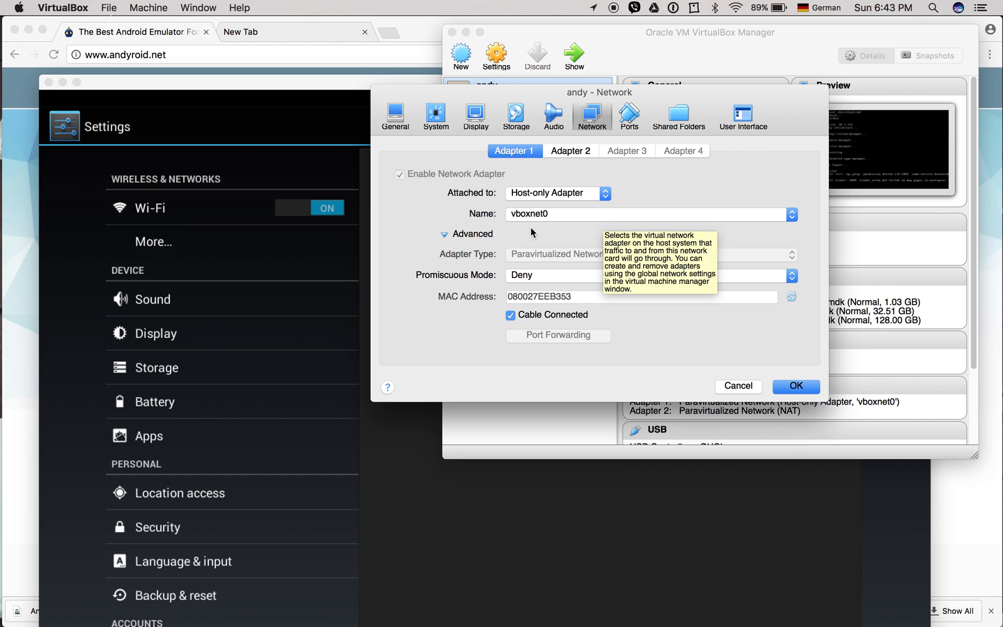
{"action": "left_click", "coordinate": [570, 151]}
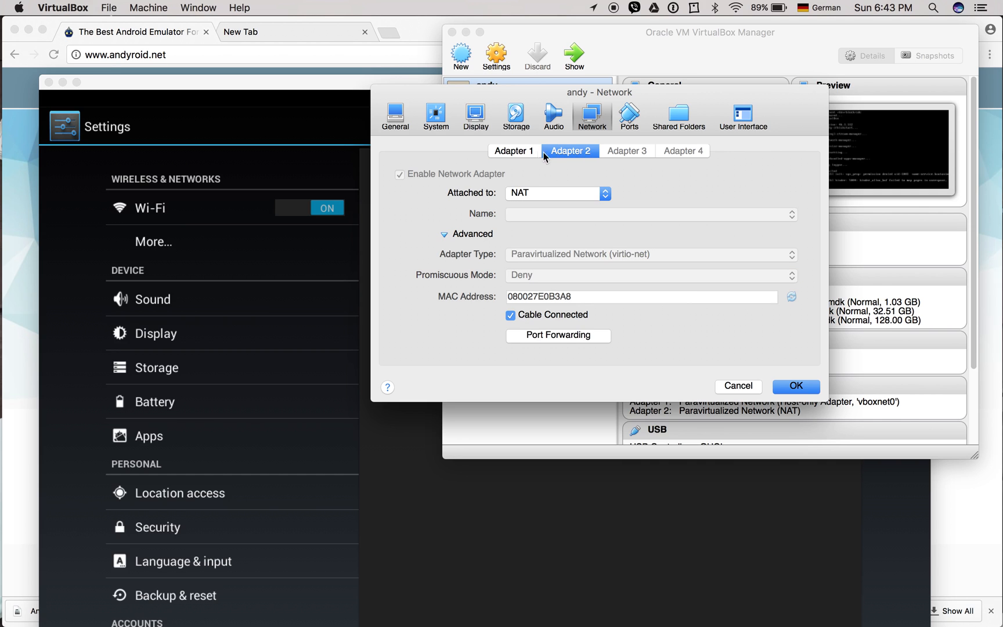
{"action": "mouse_move", "coordinate": [526, 155]}
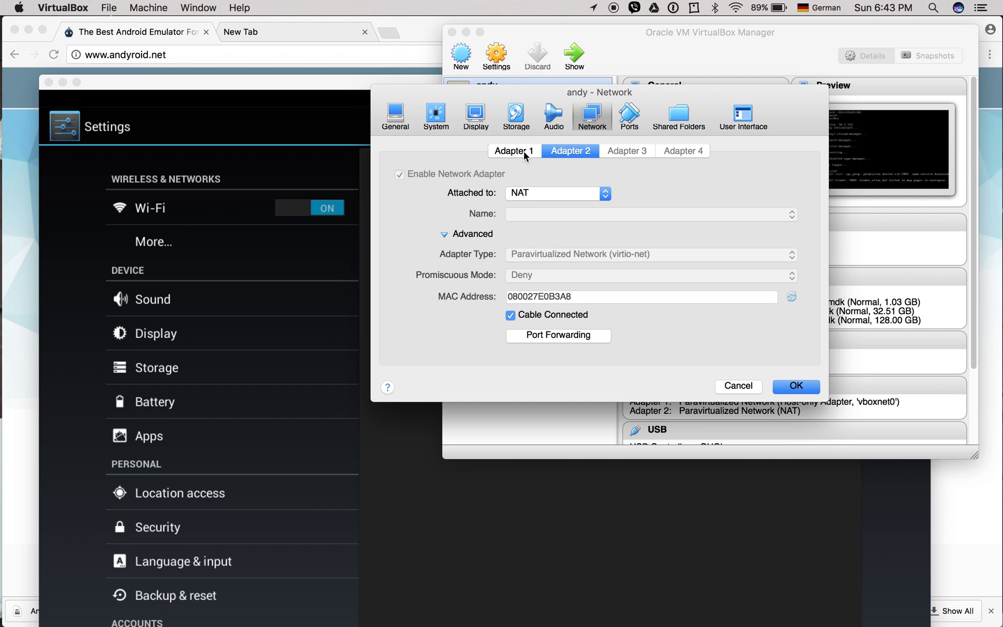
{"action": "left_click", "coordinate": [514, 151]}
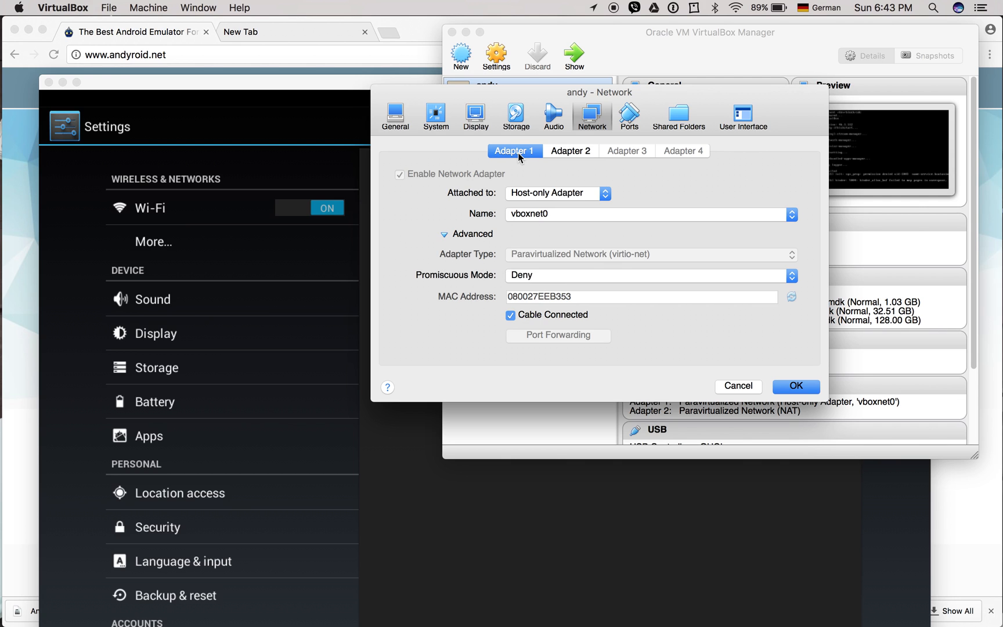
{"action": "mouse_move", "coordinate": [739, 395]}
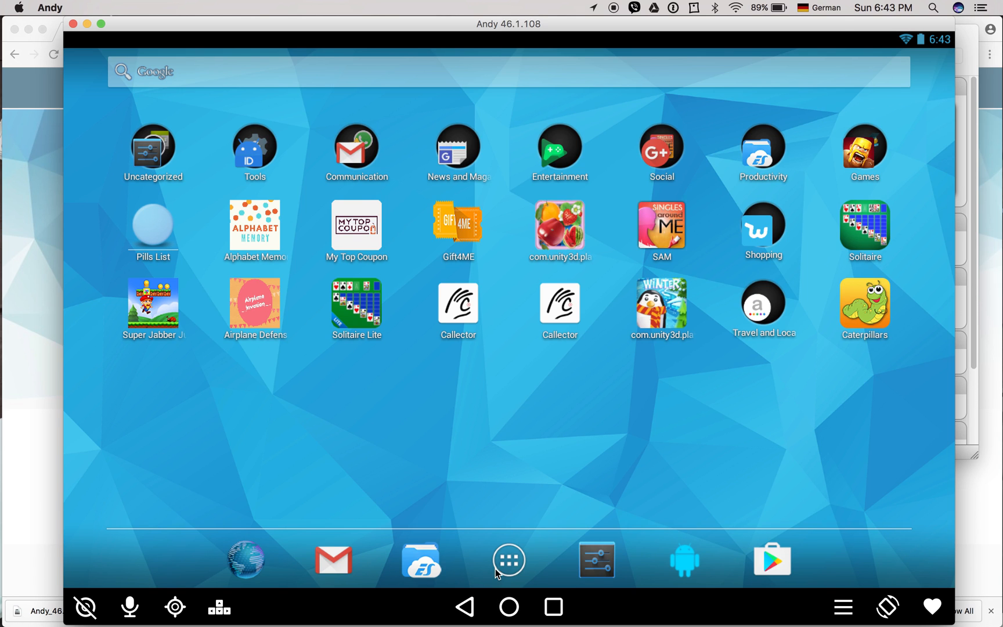
Launch Clash of Clans from the Games folder on Andy's home screen
{"action": "left_click", "coordinate": [863, 149]}
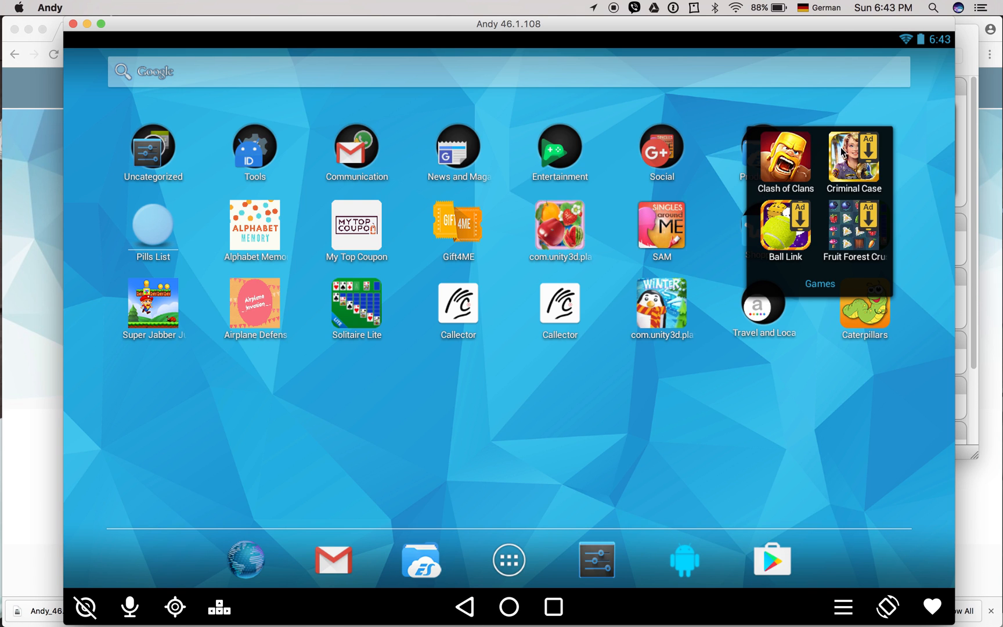
{"action": "left_click", "coordinate": [786, 162]}
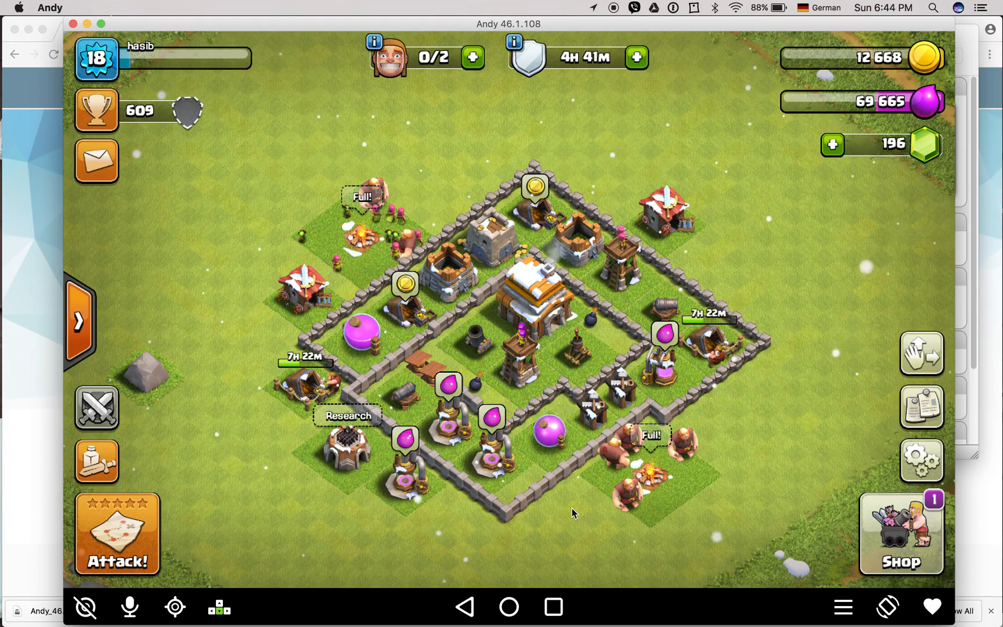
{"action": "mouse_move", "coordinate": [741, 430]}
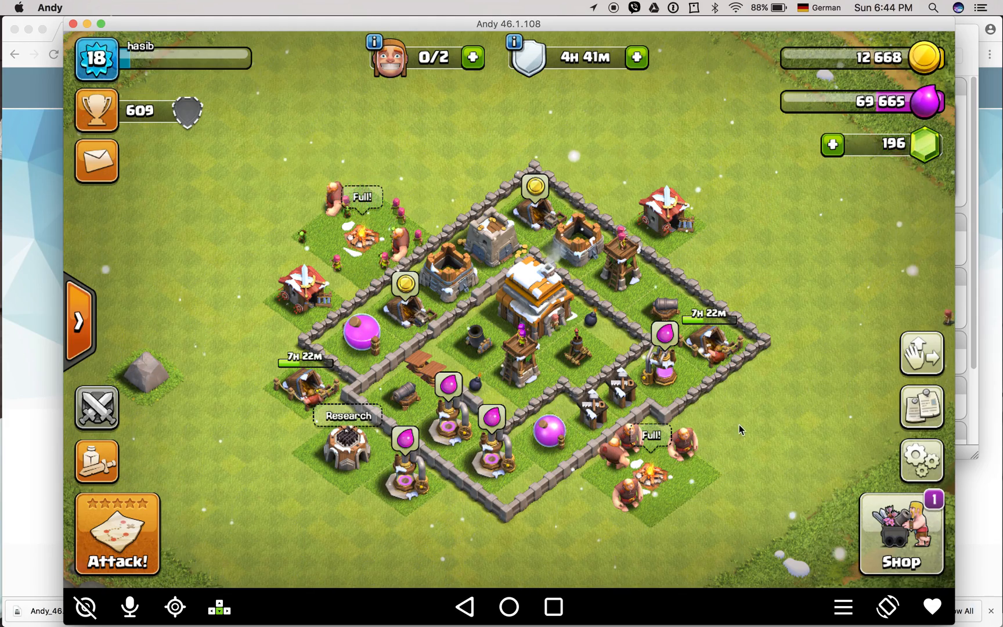